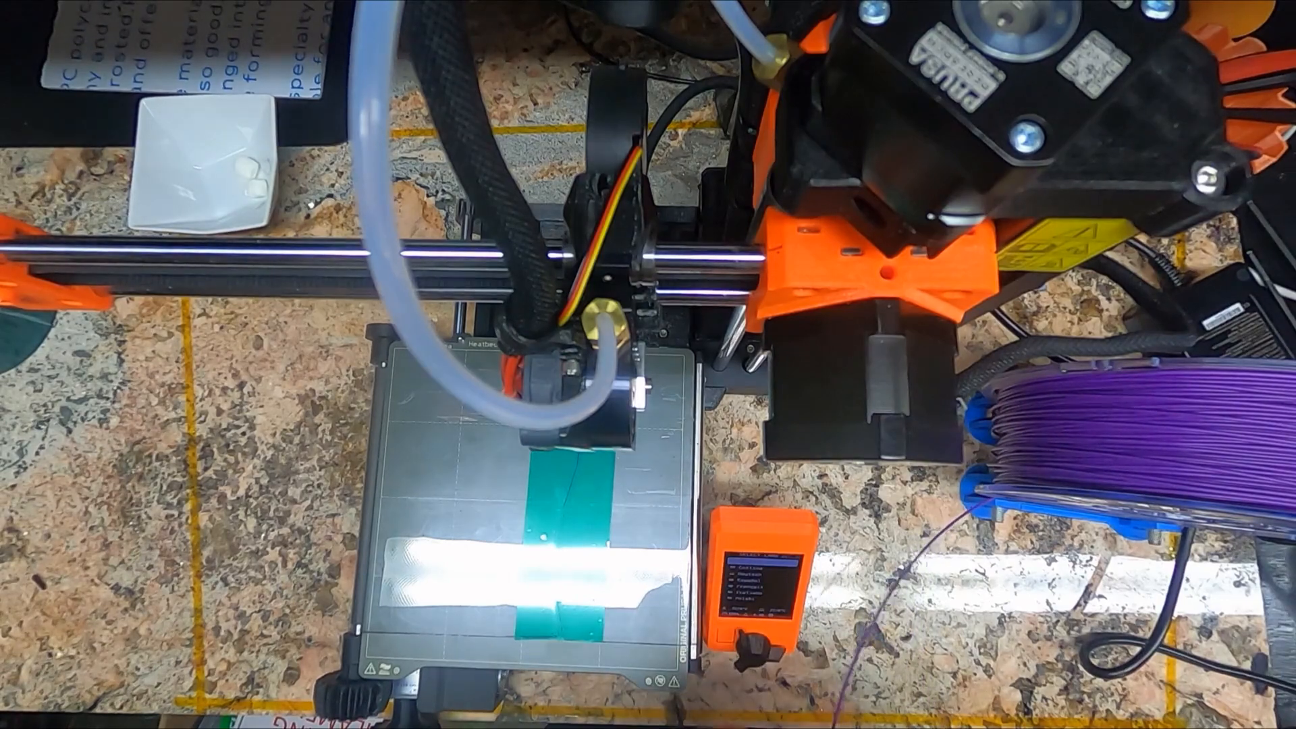
pyautogui.click(744, 628)
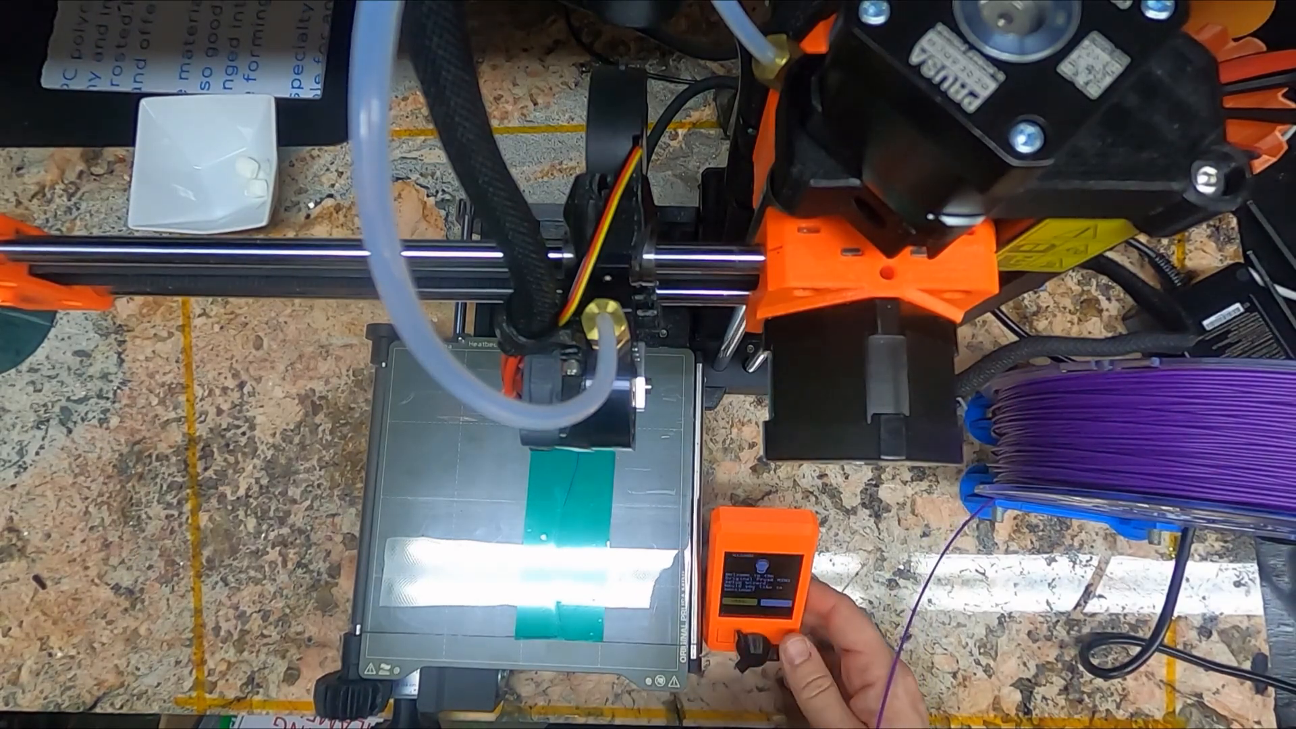